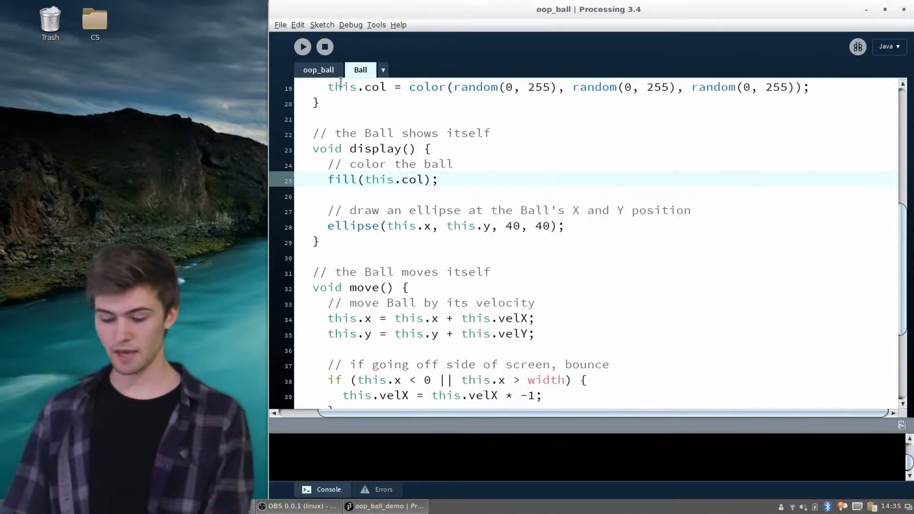
Bring the oop_ball_demo sketch window to the front.
left_click(318, 70)
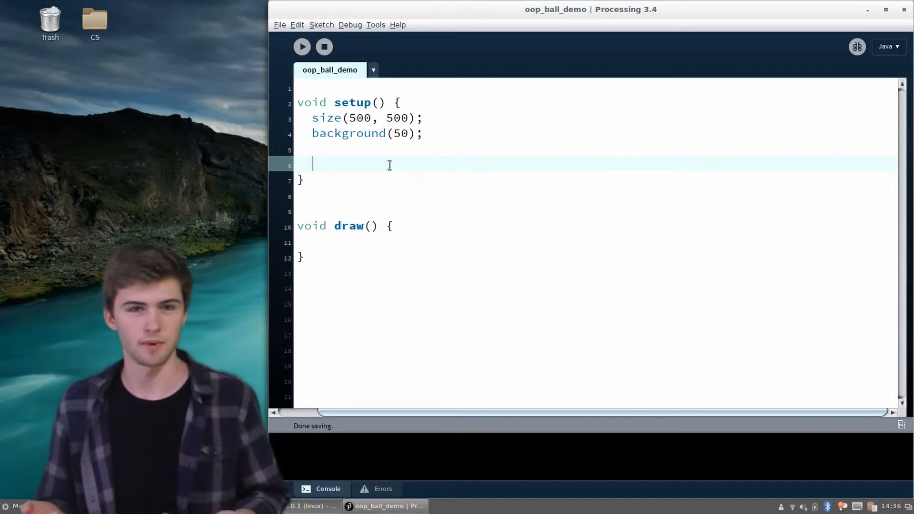
Declare float positions x1, y1, x2, y2, x3, y3 in setup.
type("float")
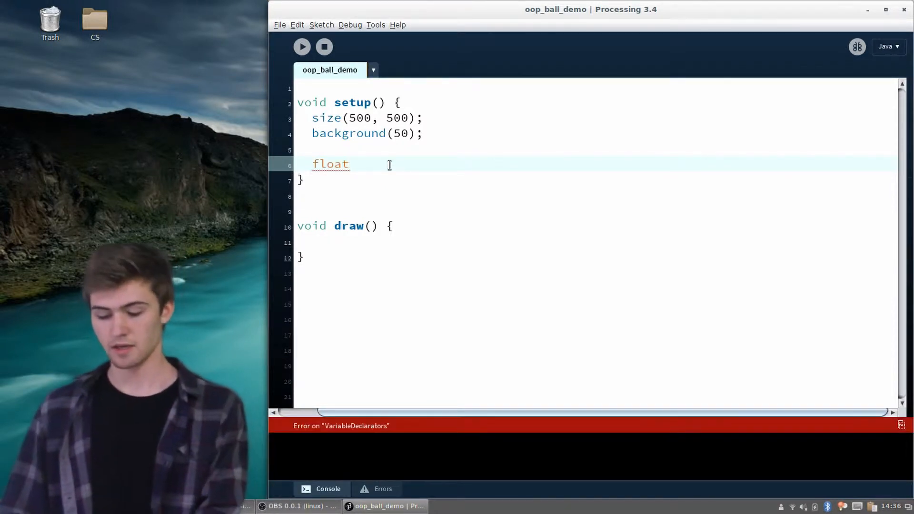
type("x")
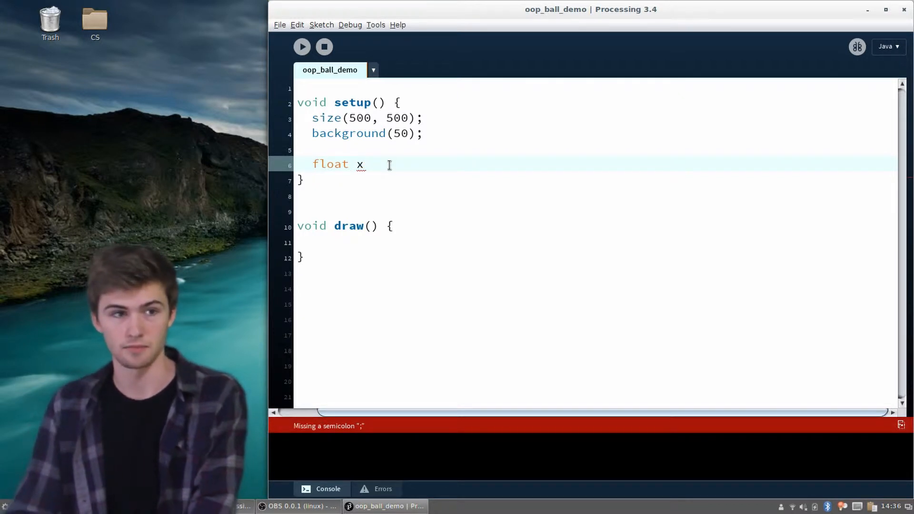
type("1, y1;")
type("float")
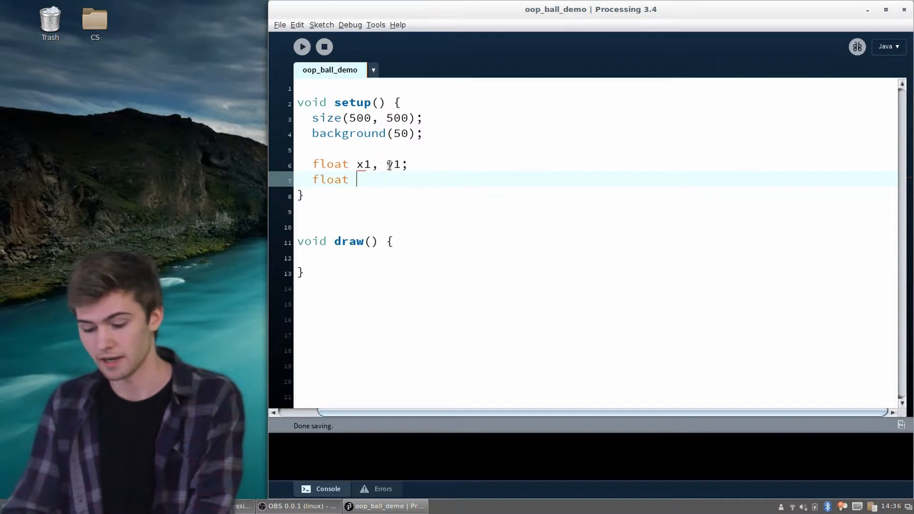
type("x2, y2;")
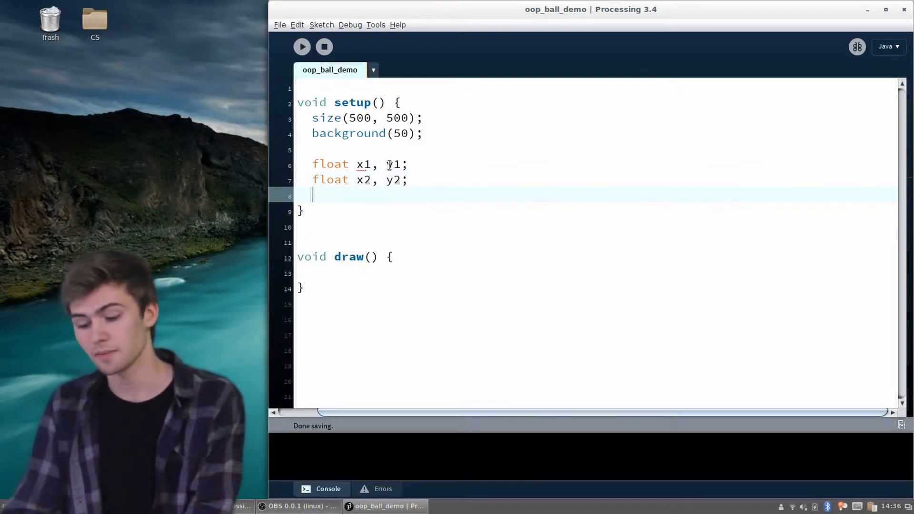
type("float x3, y")
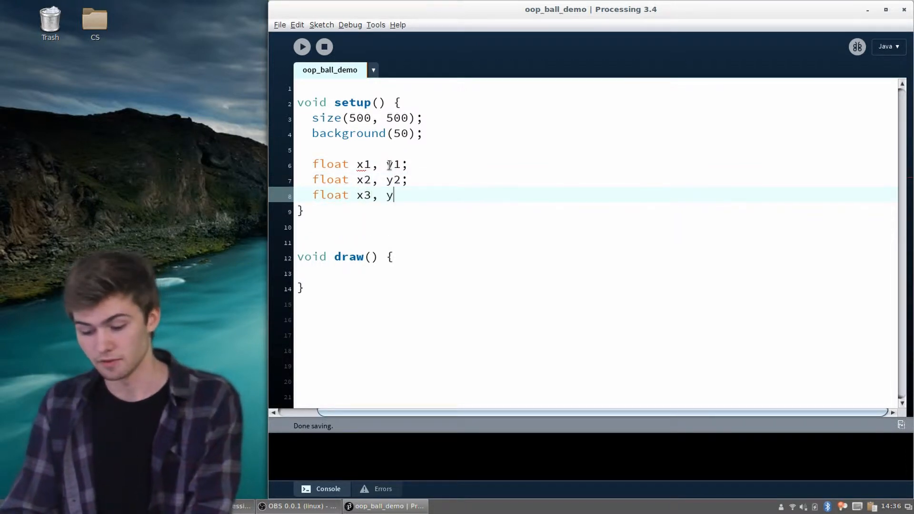
type("3;")
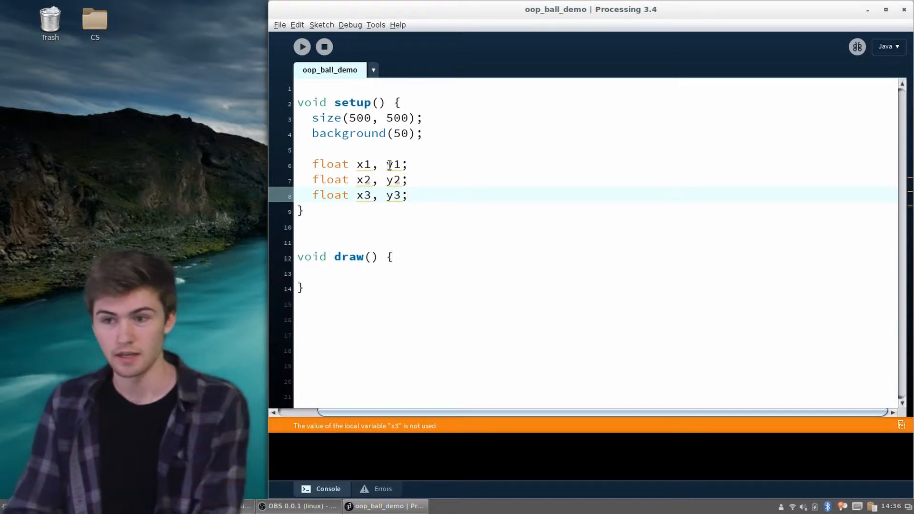
Declare float velocities velX1, velX2, velX3 in setup.
type("float ve")
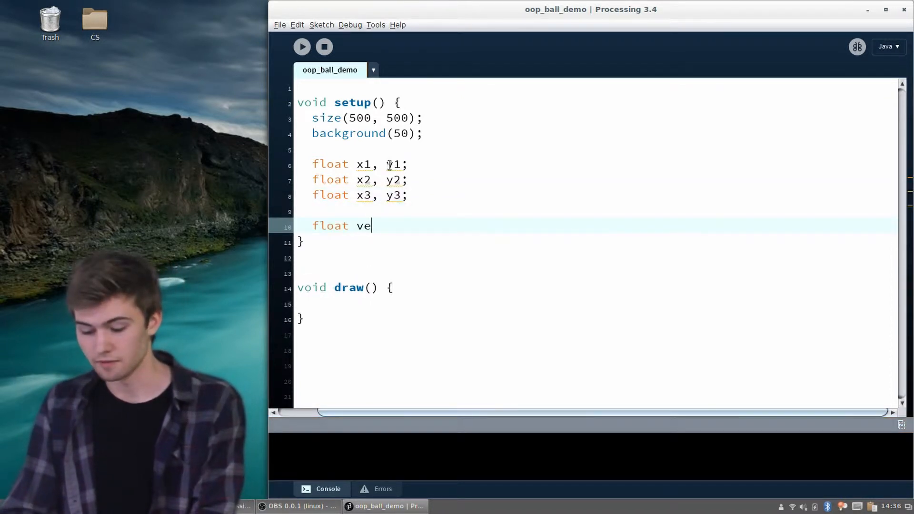
type("lX1, vel")
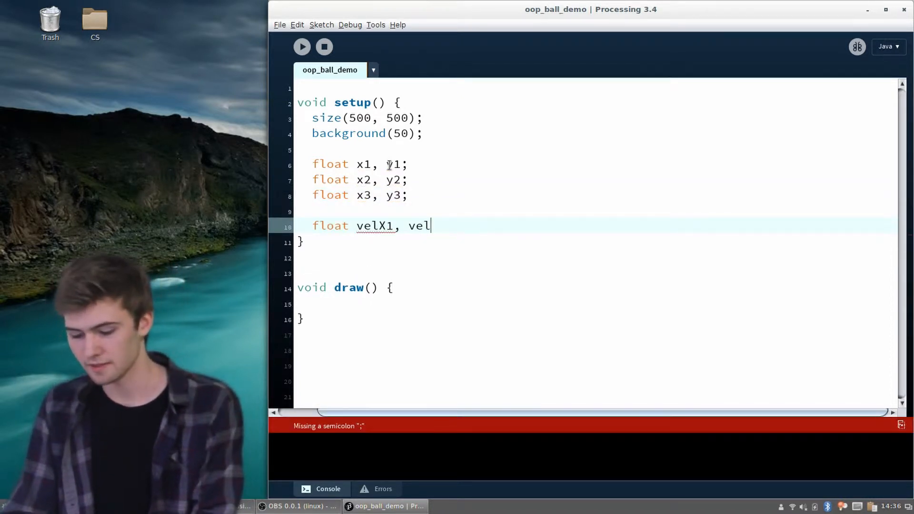
type("X2,")
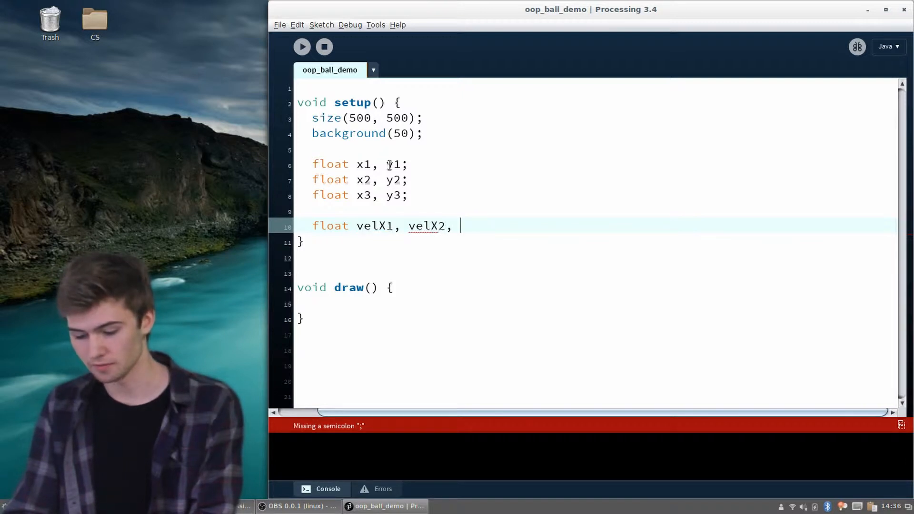
type("velX#;")
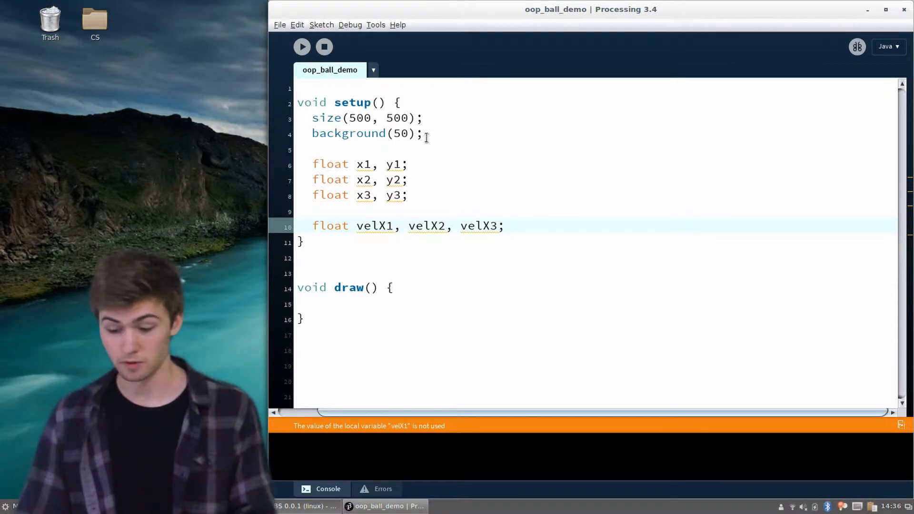
Select and delete the float position and velocity declaration lines.
left_click_drag(312, 163, 502, 226)
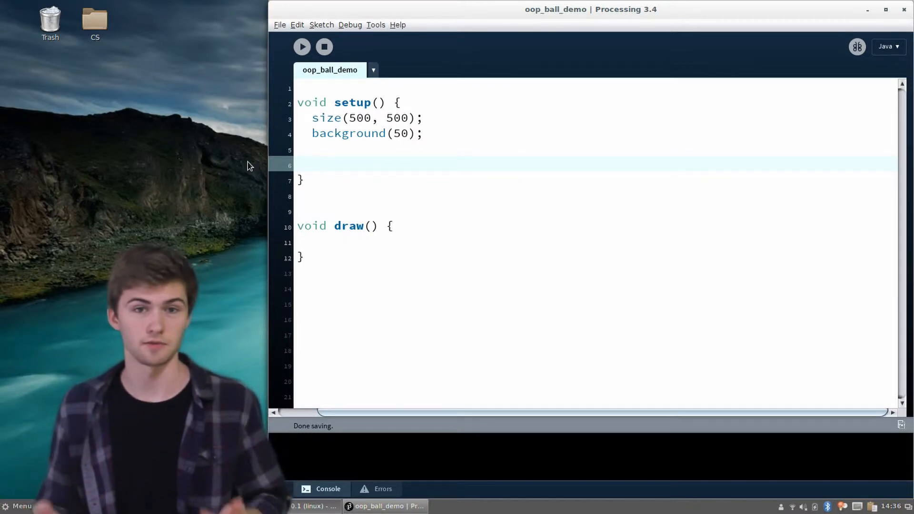
Type float[] xValues = {200, 20, 14, in setup.
type("float")
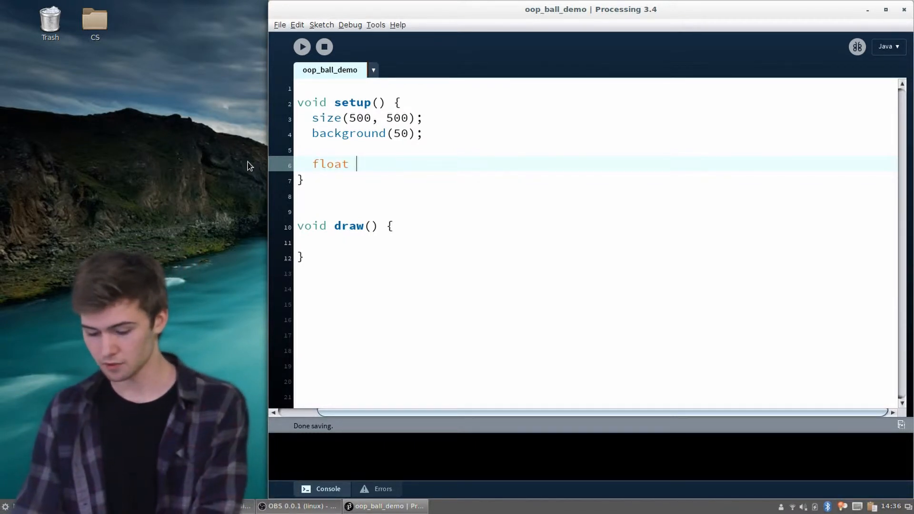
type("[] x")
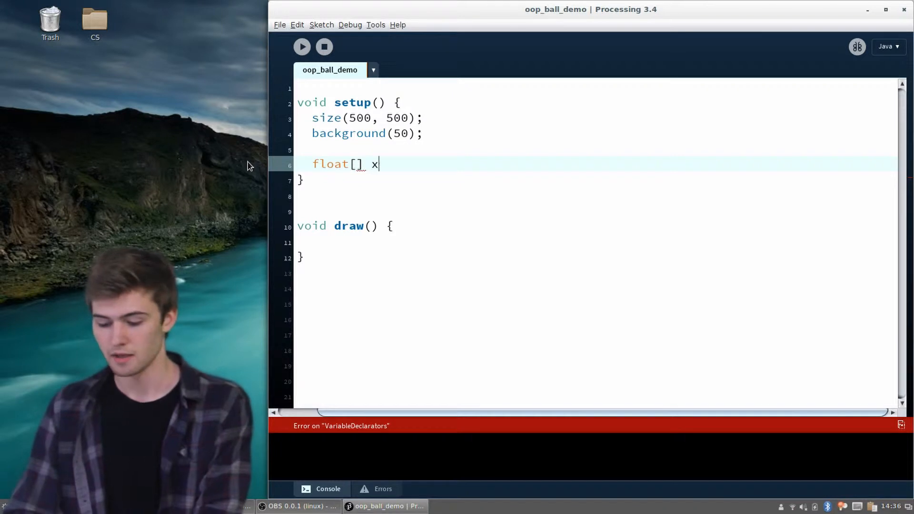
type("Values")
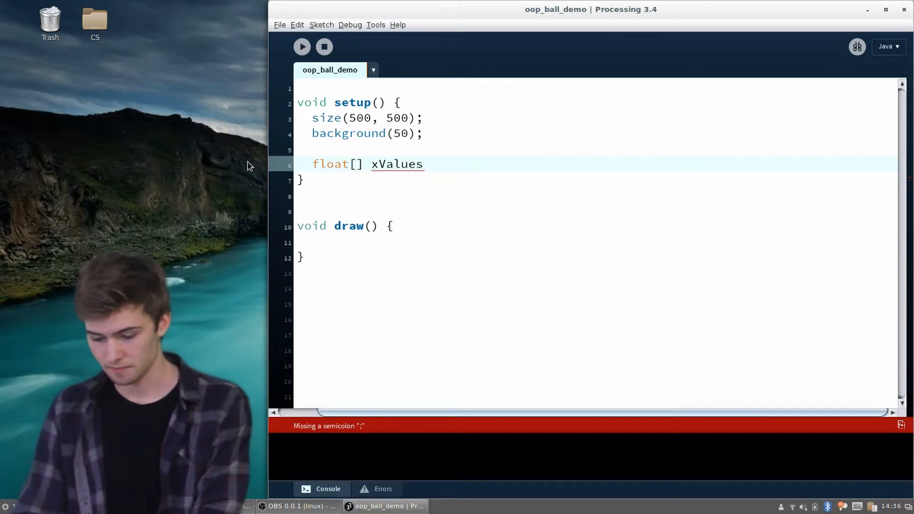
type("= {200,")
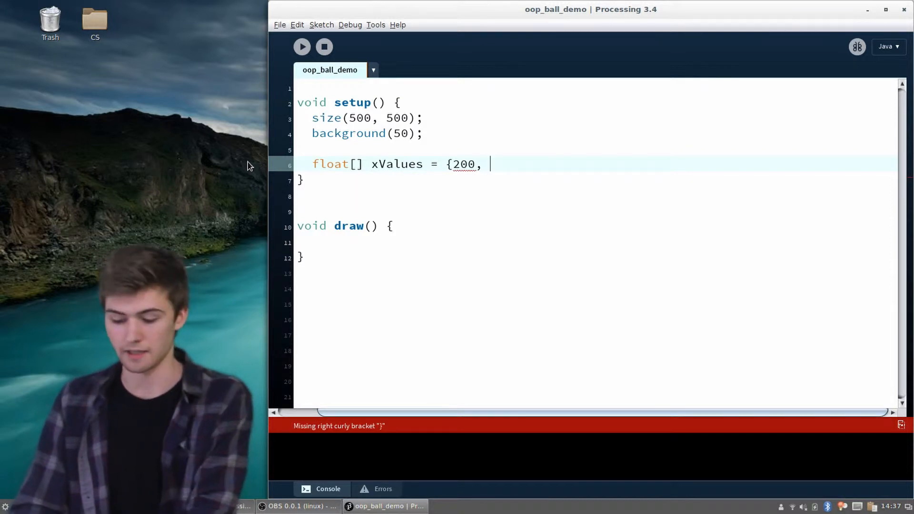
type("20, 14")
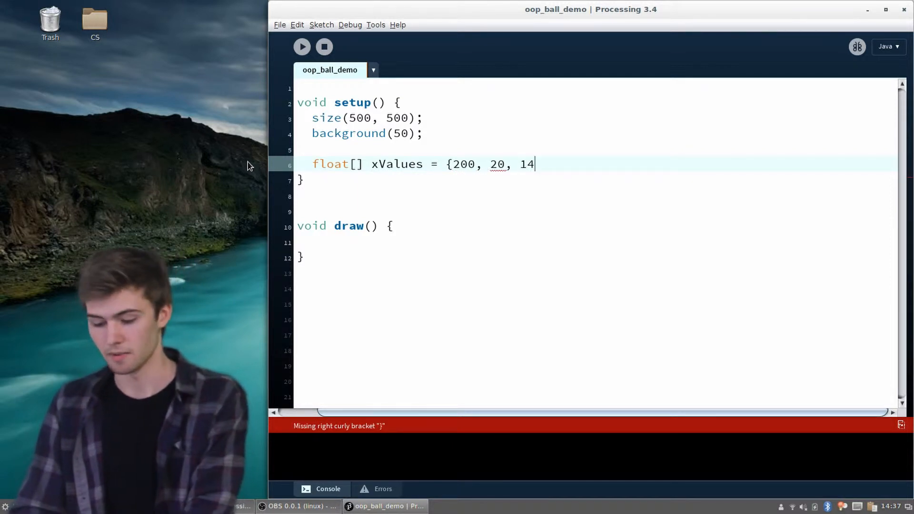
type(",")
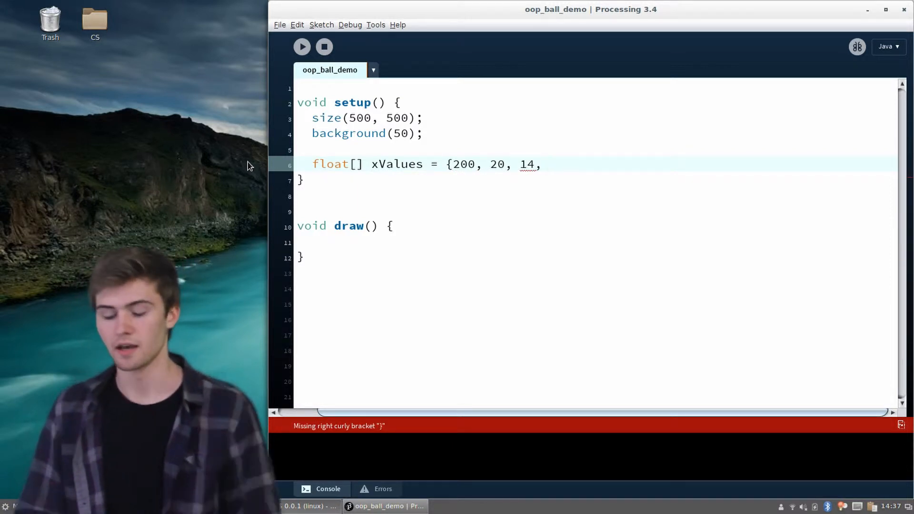